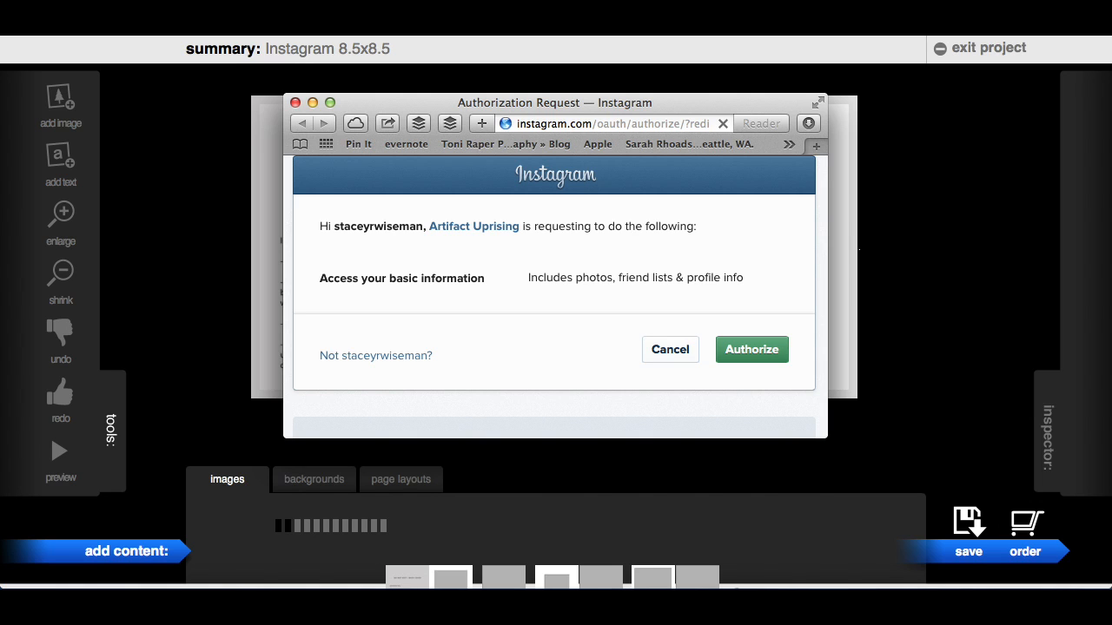
# - Authorize Instagram access so the editor can pull in Instagram photos
pyautogui.click(750, 349)
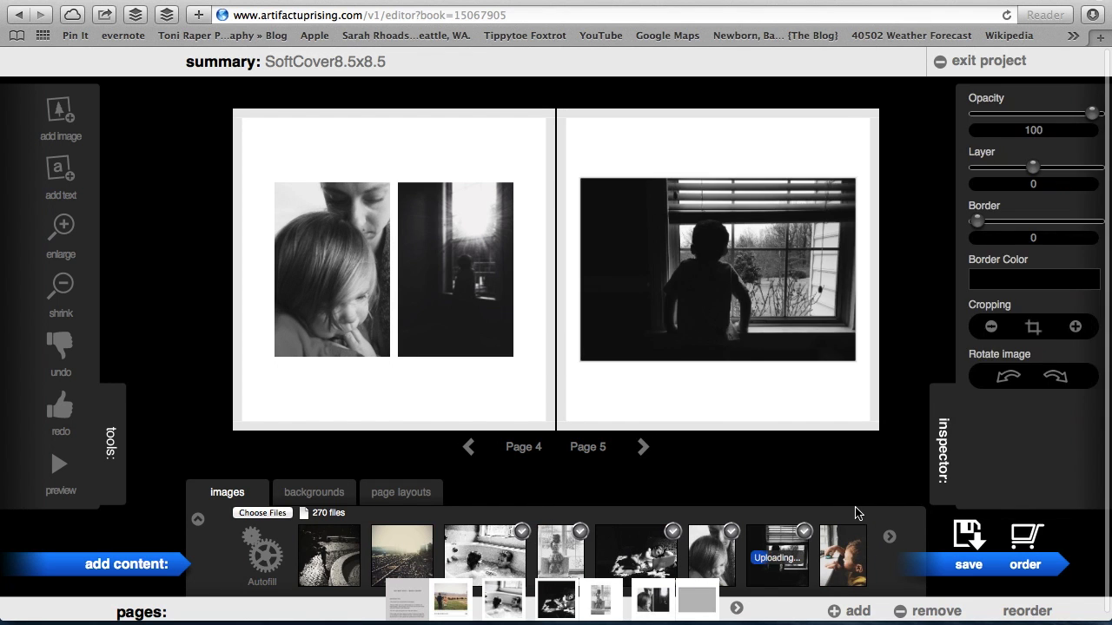
# - Advance through the spreads toward the blank pages 46 and 47
pyautogui.click(643, 446)
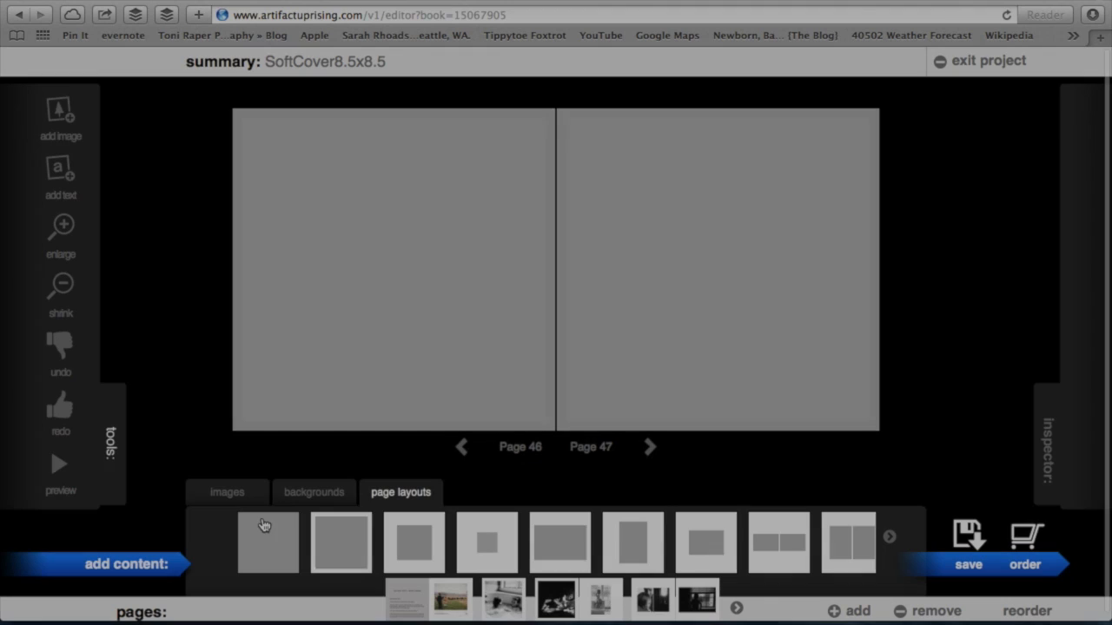
# - Choose a single-photo layout for pages 46–47, then place photos spread by spread up to page 73
pyautogui.click(226, 493)
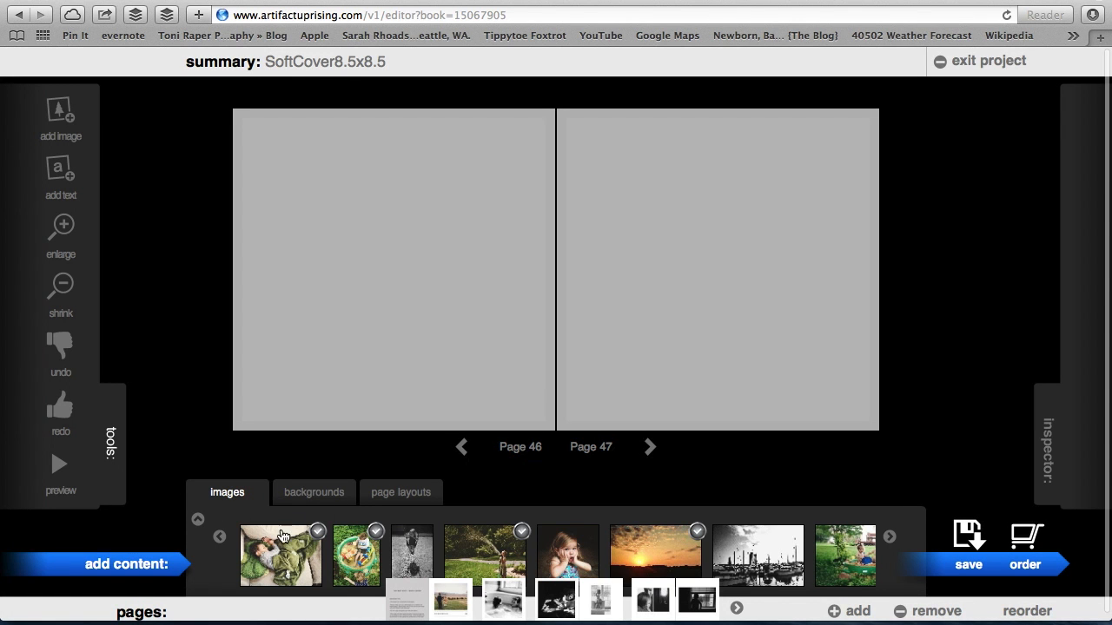
pyautogui.click(400, 493)
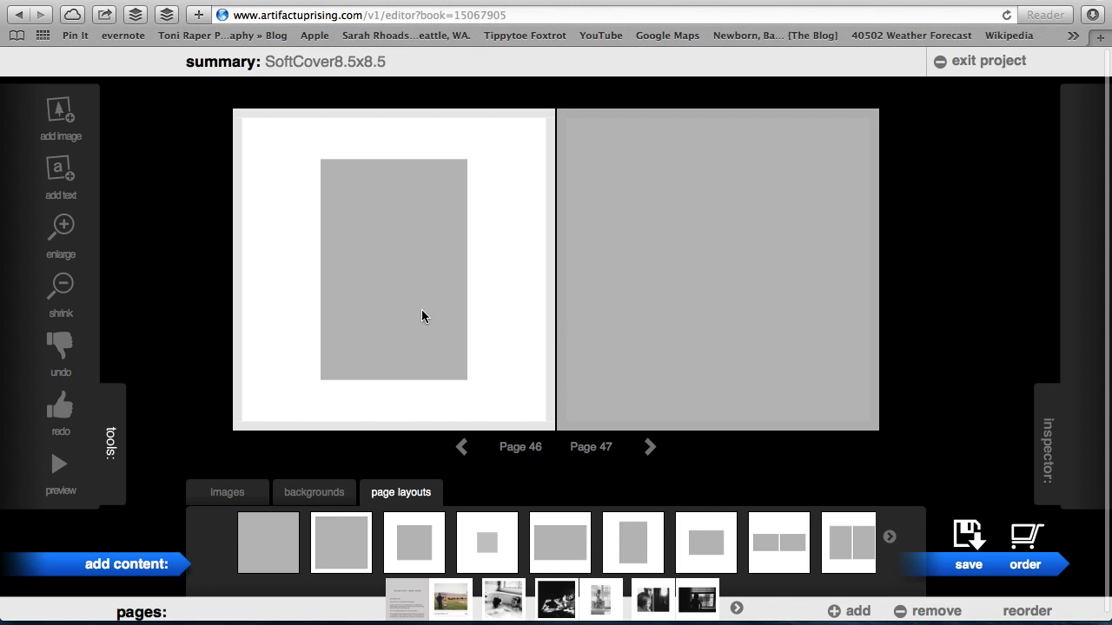
pyautogui.click(226, 494)
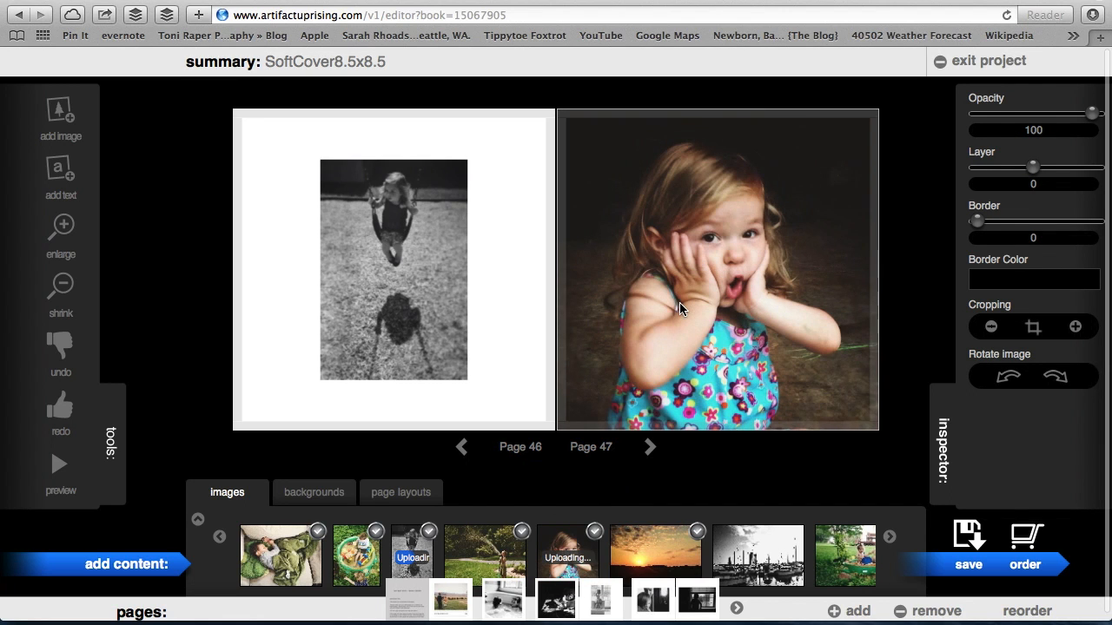
pyautogui.click(649, 446)
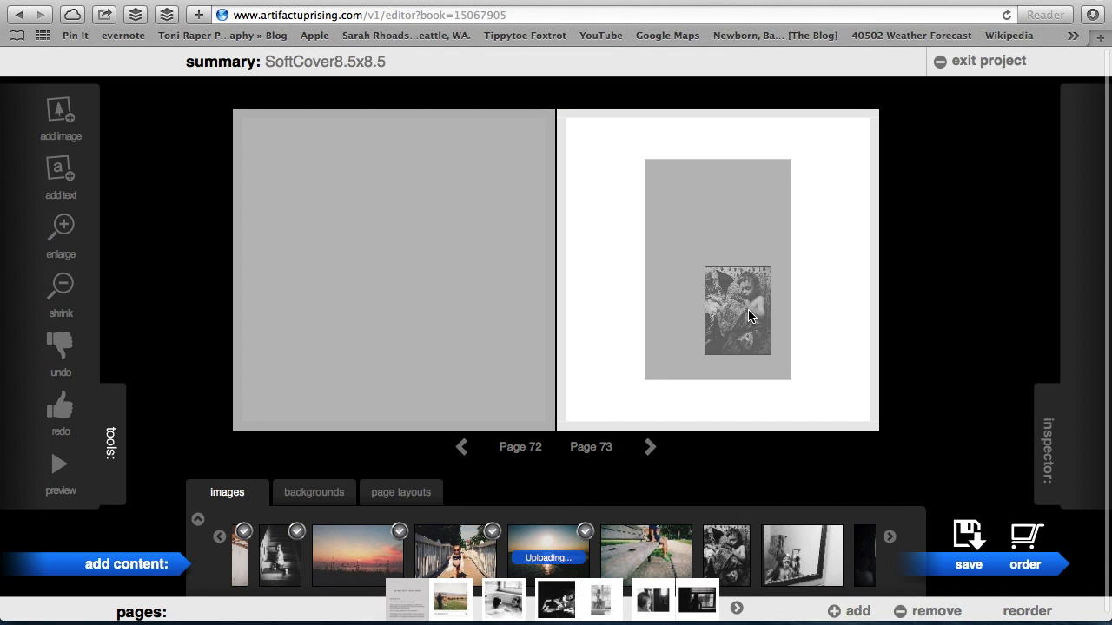
pyautogui.click(736, 315)
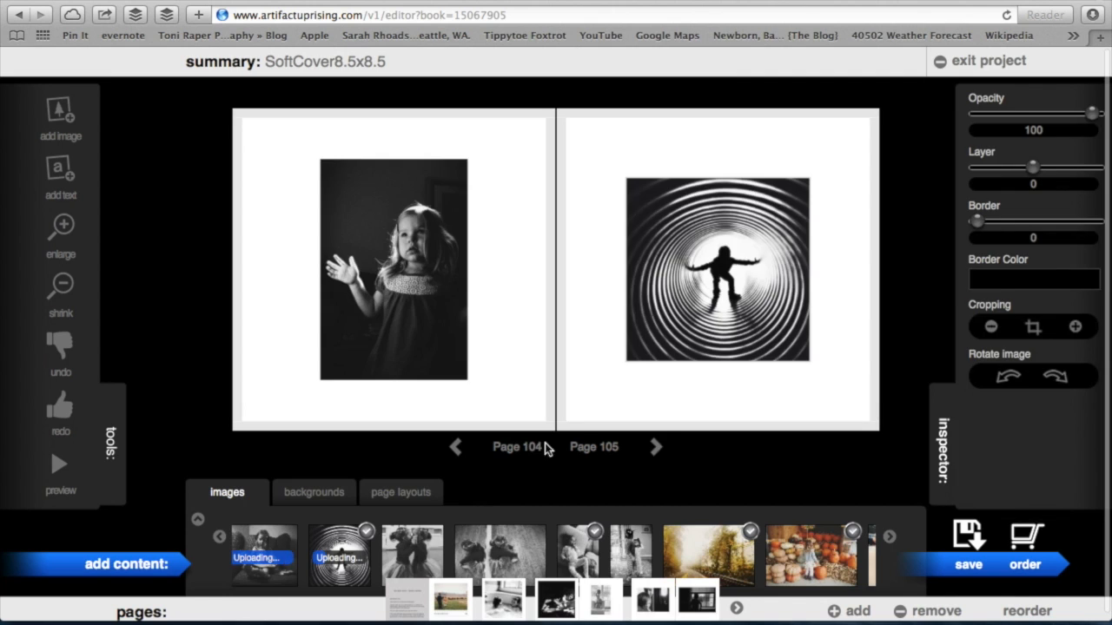
# - Fill each spread with a chosen layout and tray photos, advancing to pages 122–123
pyautogui.click(657, 446)
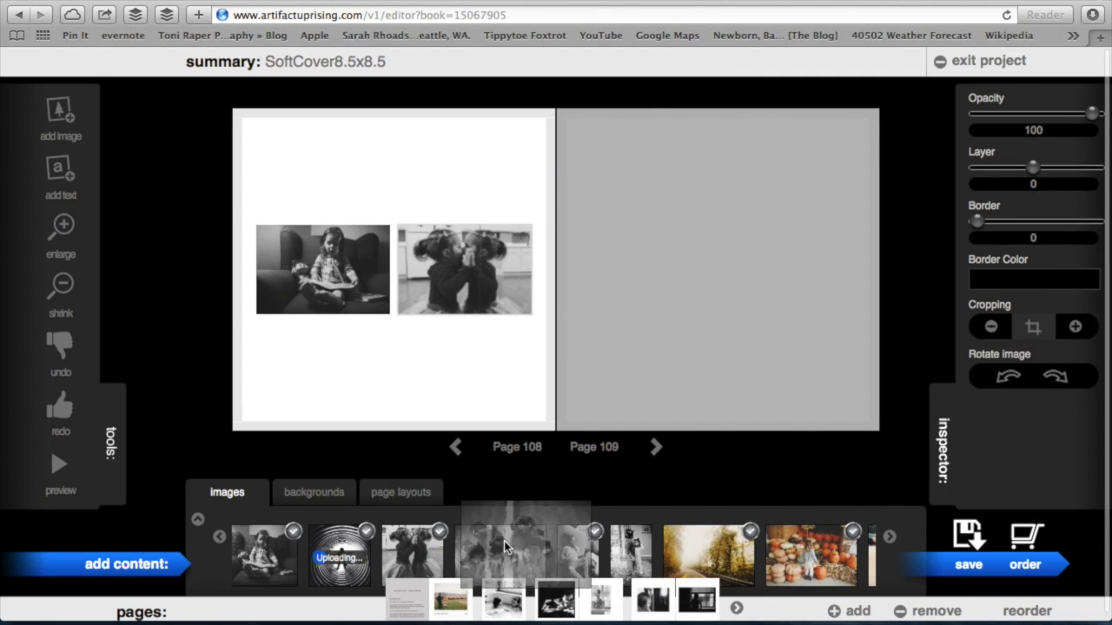
pyautogui.click(655, 447)
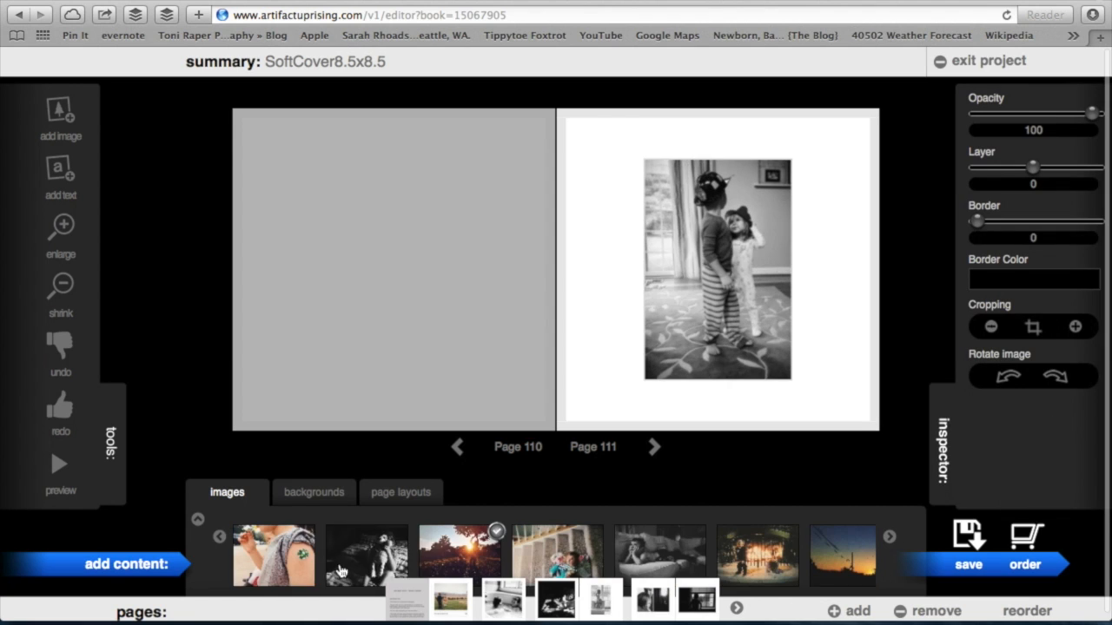
pyautogui.click(653, 447)
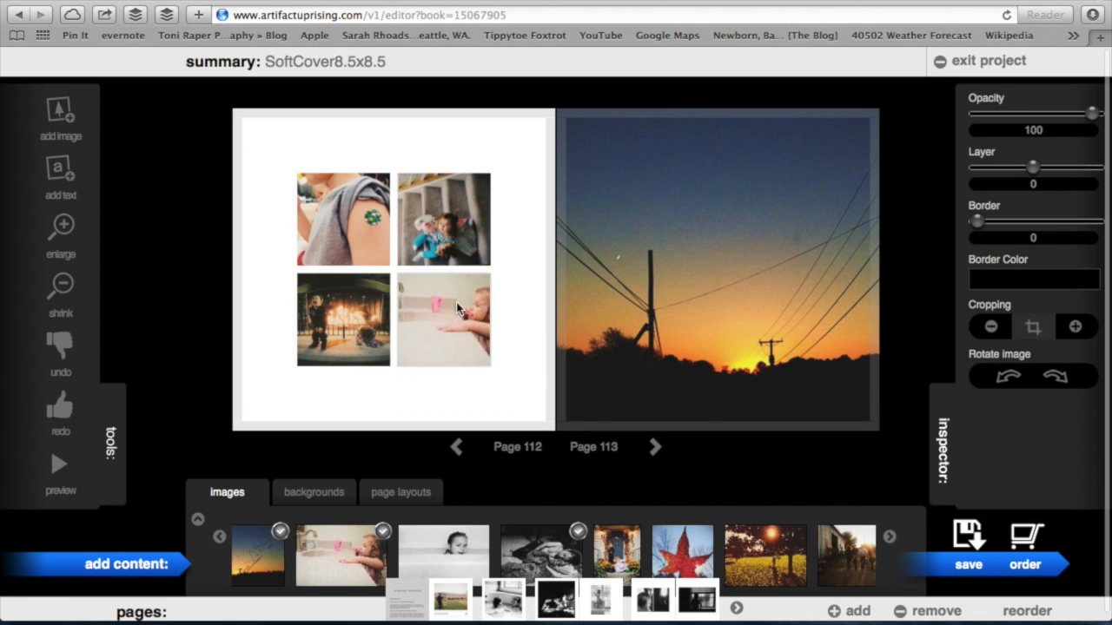
pyautogui.click(655, 447)
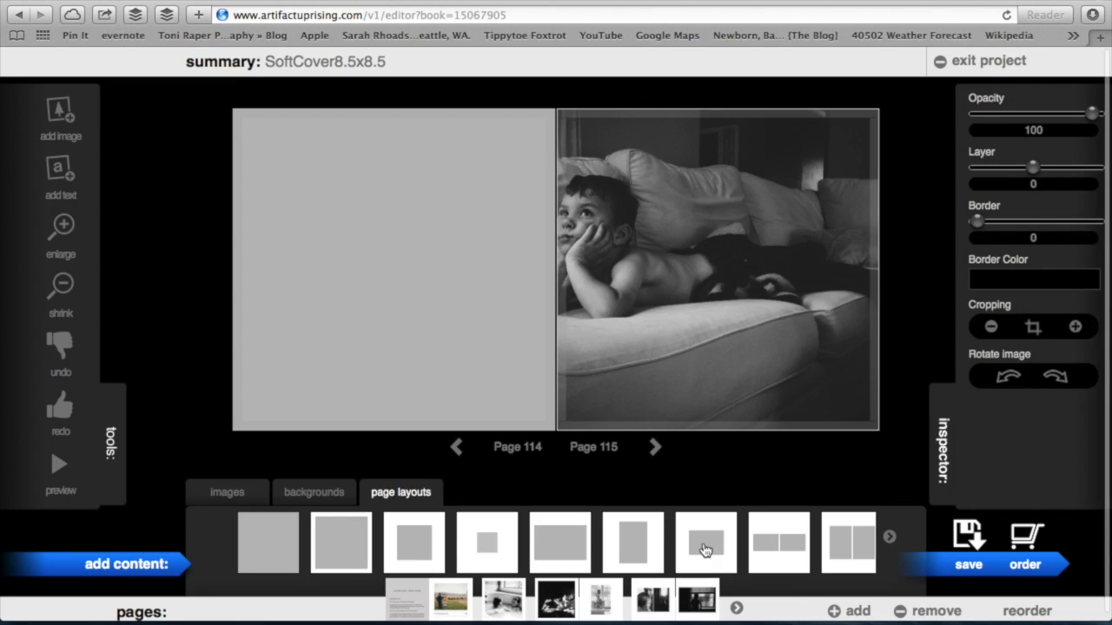
pyautogui.click(226, 491)
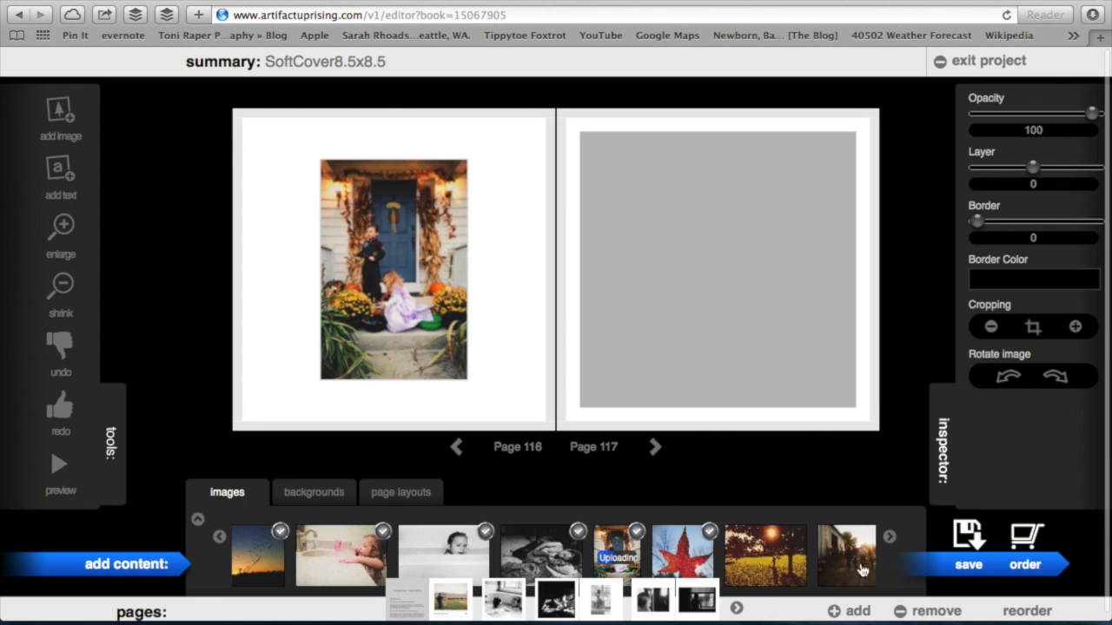
pyautogui.click(655, 447)
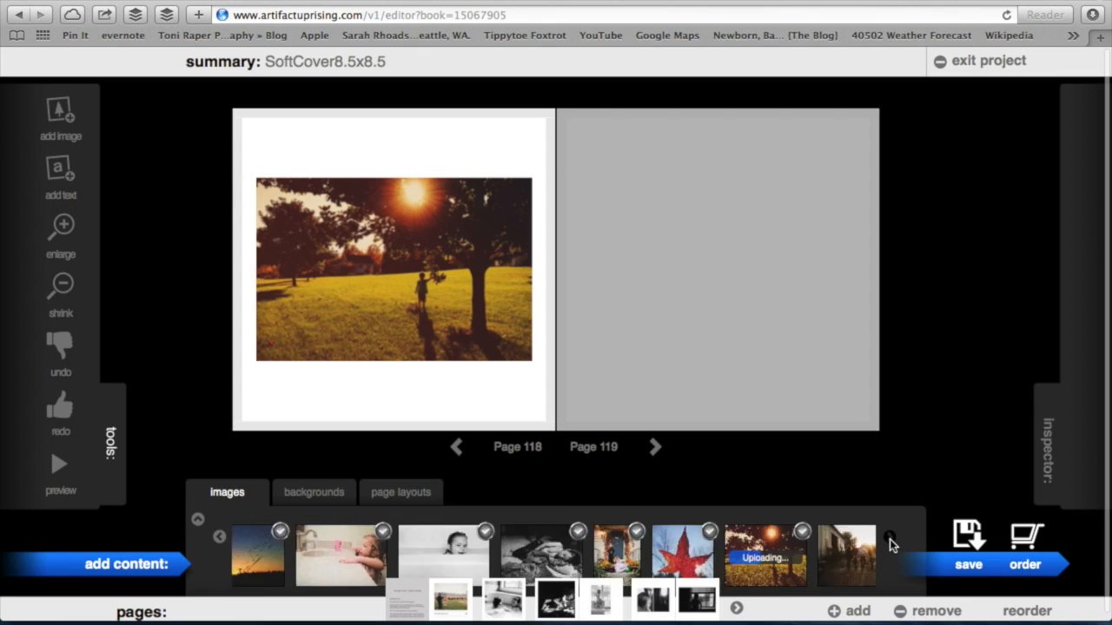
pyautogui.click(655, 447)
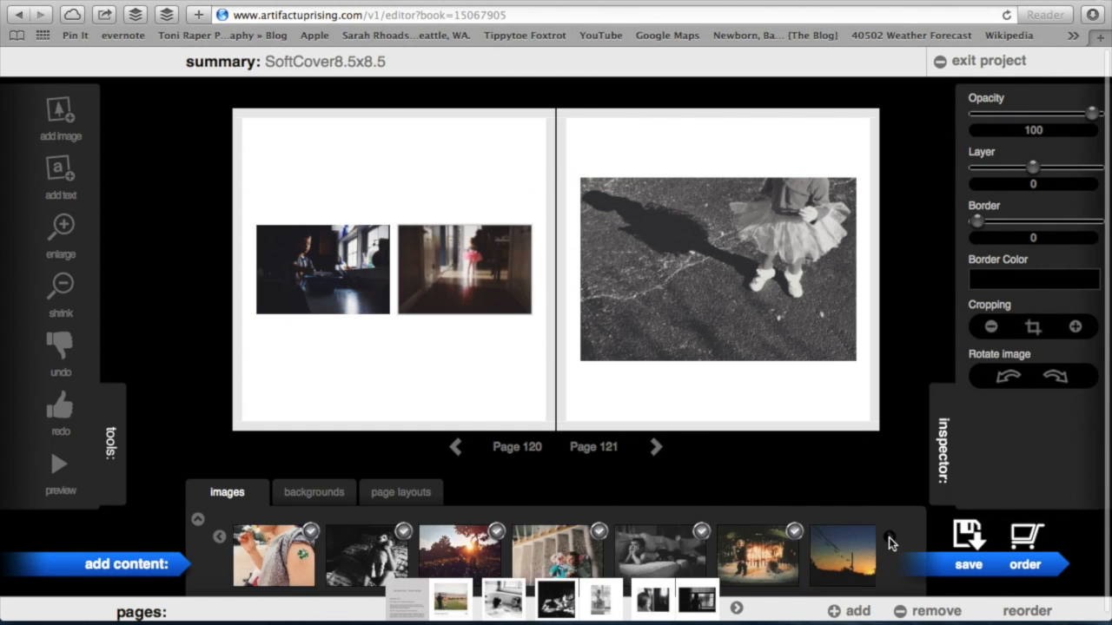
pyautogui.click(657, 447)
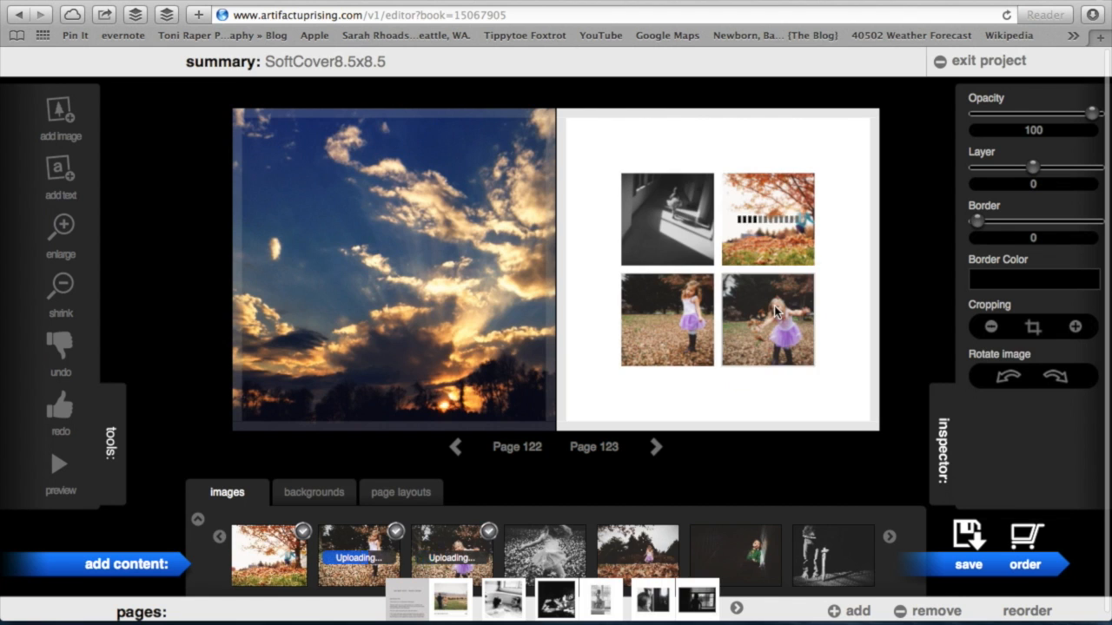
pyautogui.click(657, 447)
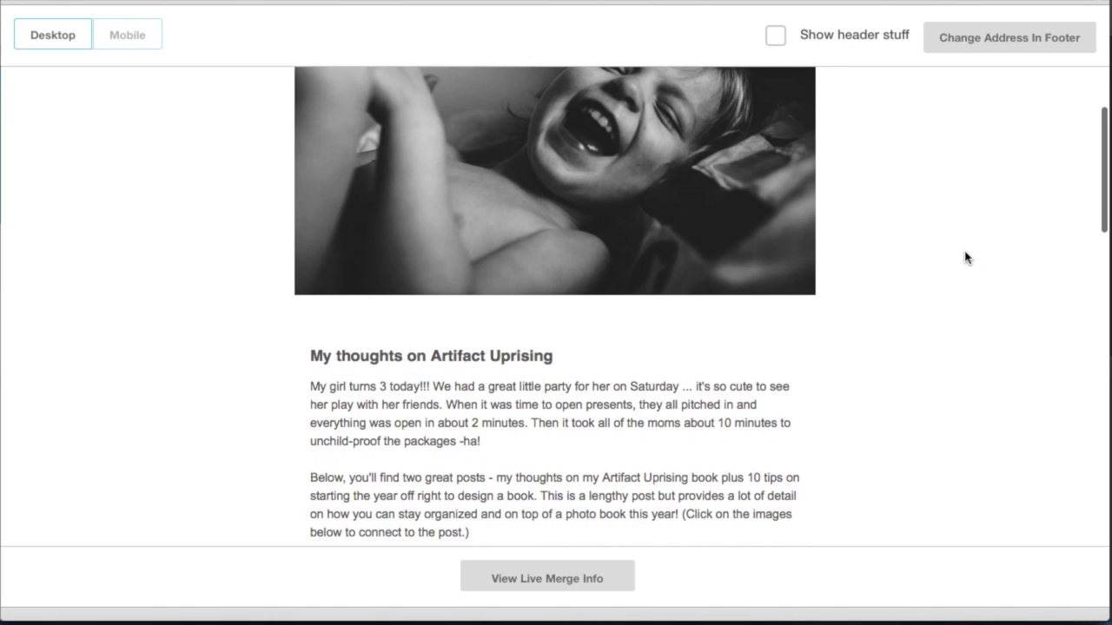
# - Scroll the MailChimp newsletter preview down to the photo book workshop image at its end
pyautogui.scroll(-3)
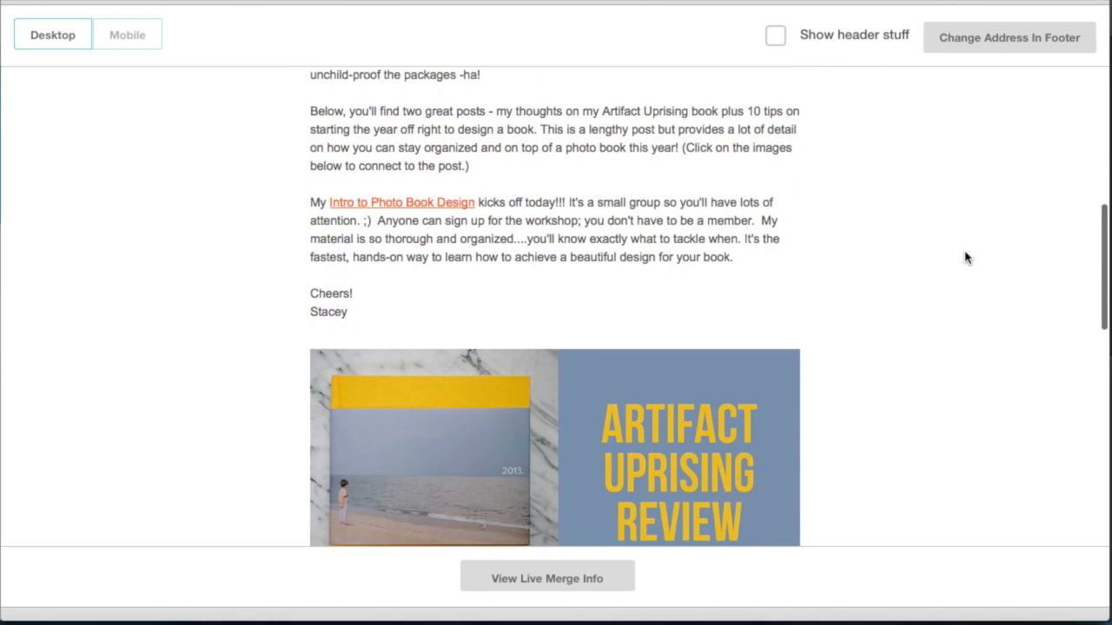
pyautogui.scroll(-3)
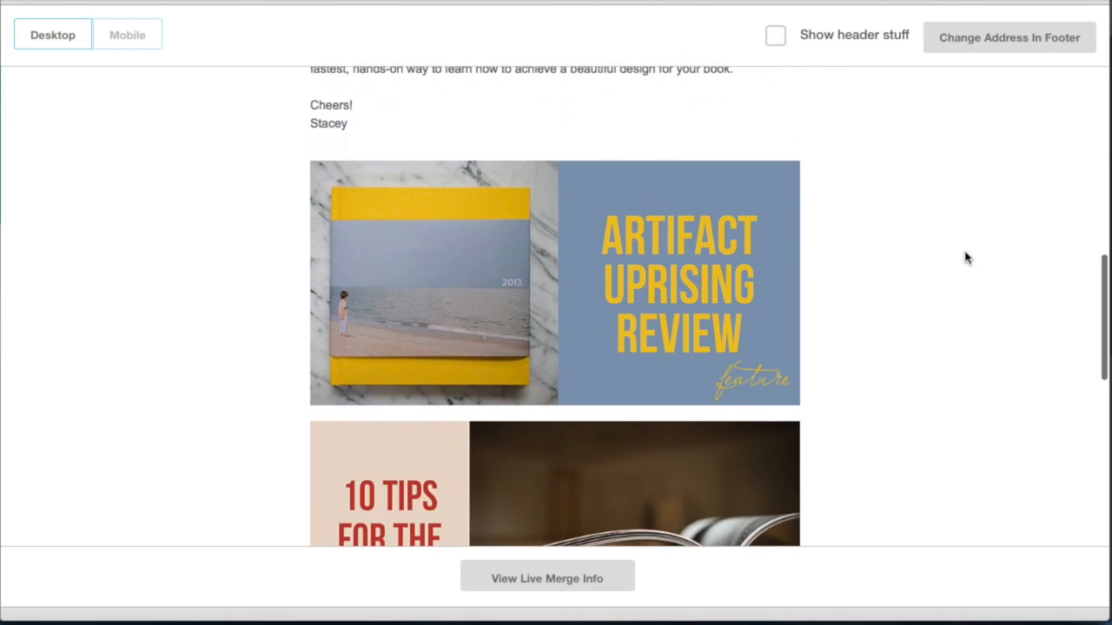
pyautogui.scroll(-3)
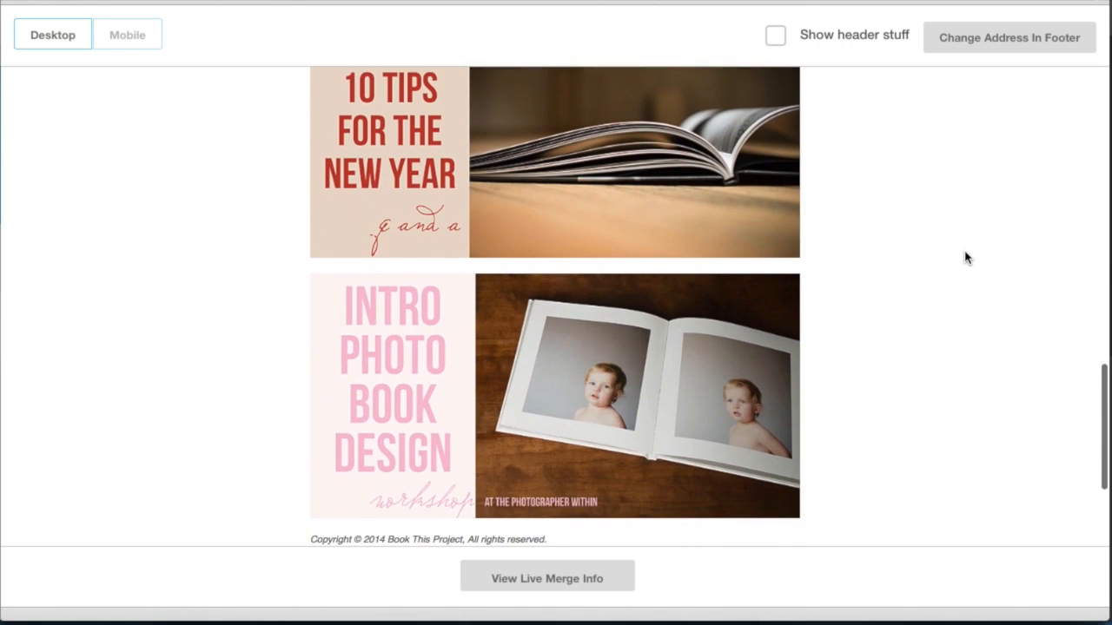